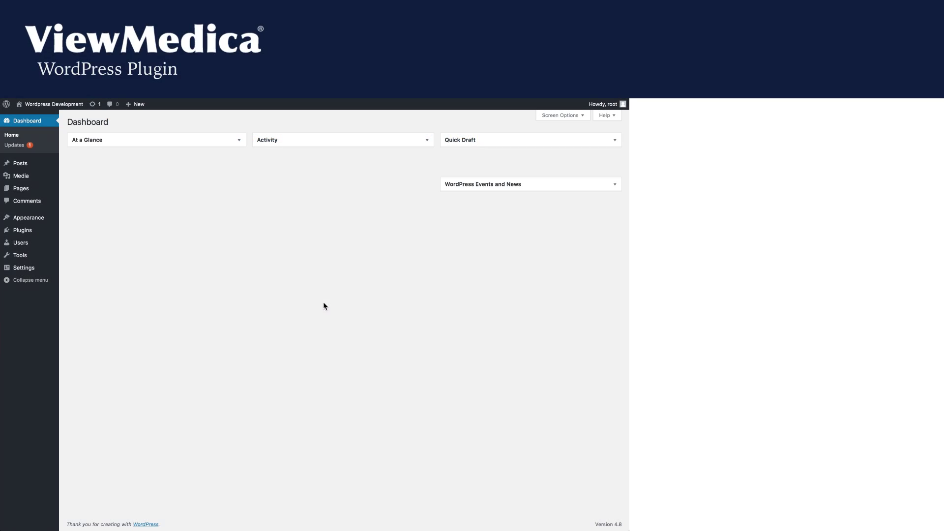
- Reach the ViewMedica settings page from the admin Settings menu
left_click(23, 268)
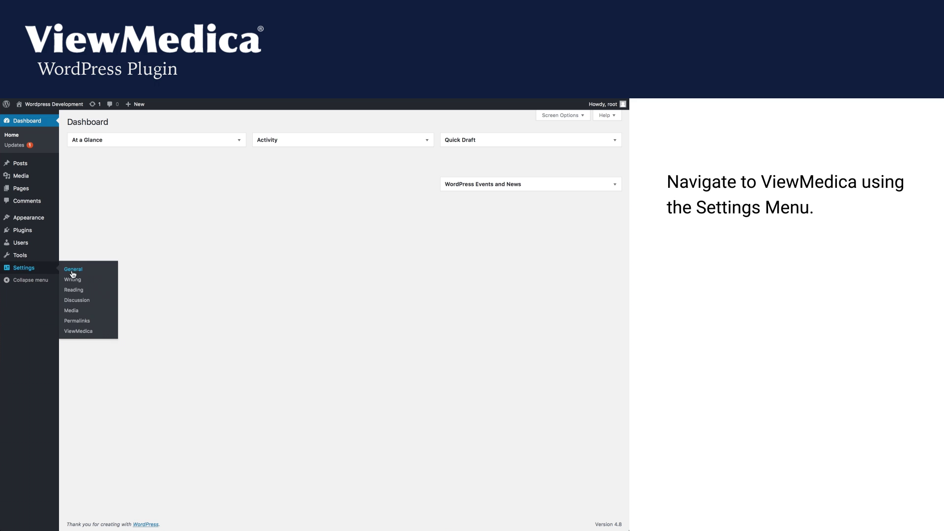
left_click(79, 331)
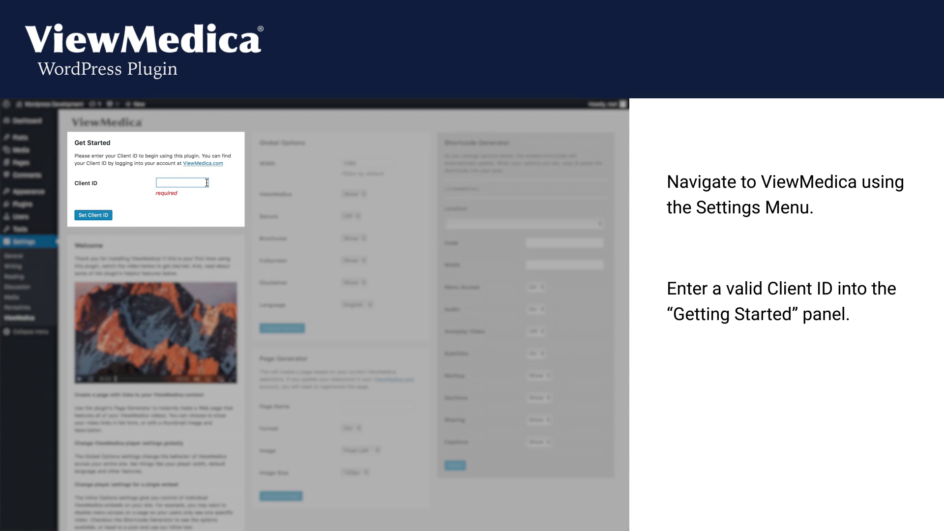
- Enter client ID 6653 and submit it with Set Client ID for verification
type("6653")
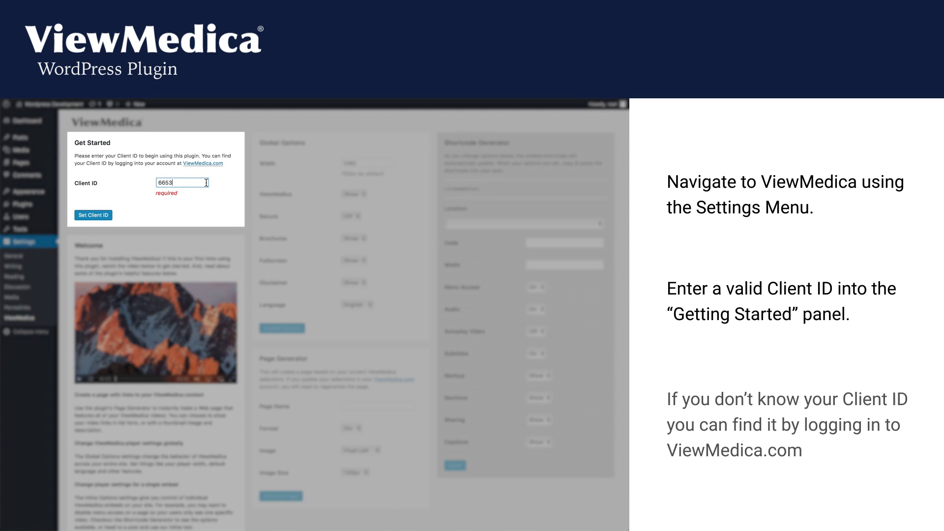
left_click(92, 215)
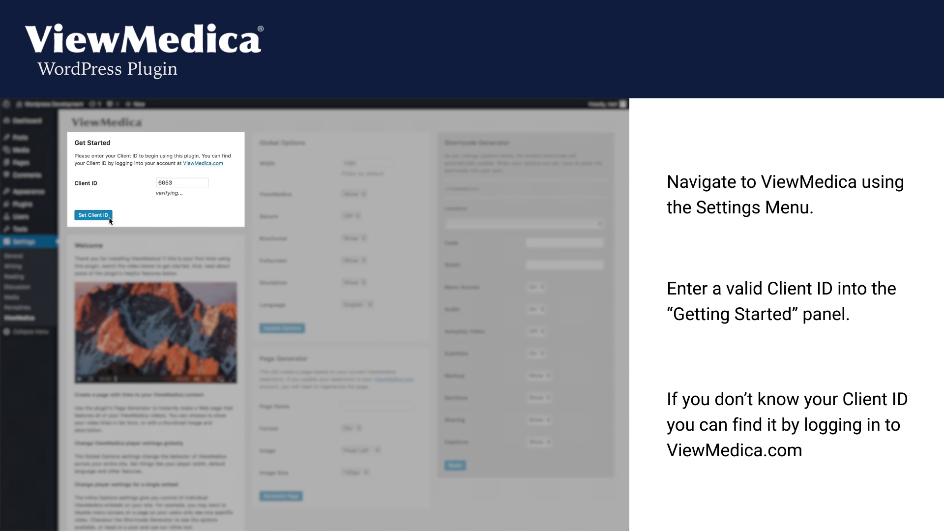
left_click(93, 216)
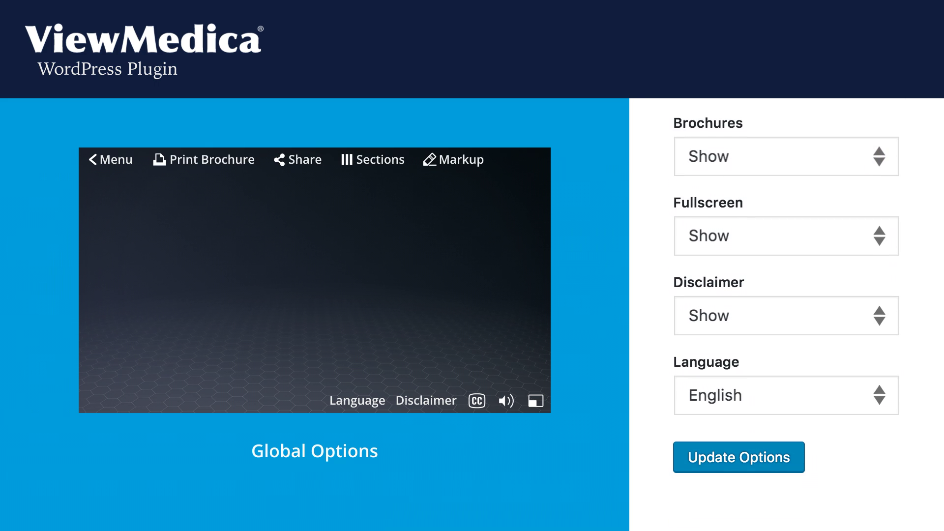
- Save the global options with Brochures, Fullscreen and Disclaimer shown, language English
left_click(786, 235)
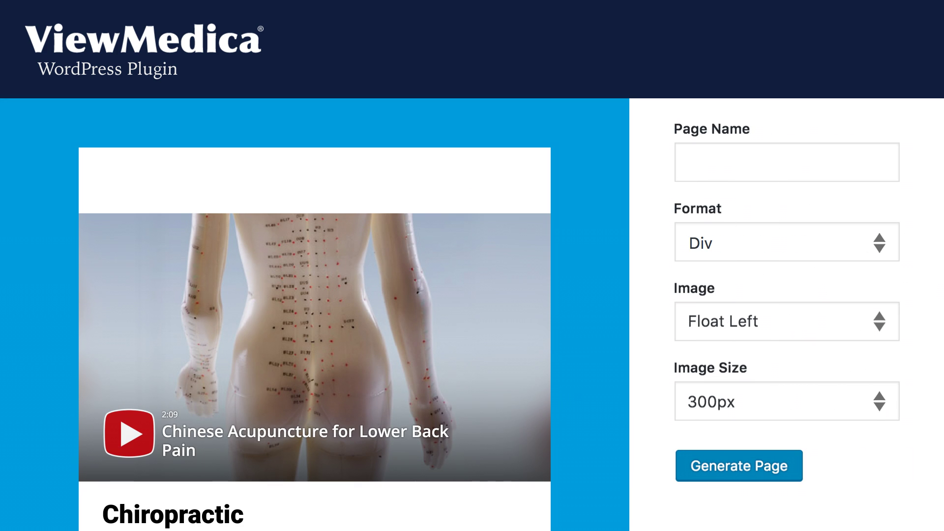
- Generate a 'Patient Education' page in list format with images hidden
type("Patient Education")
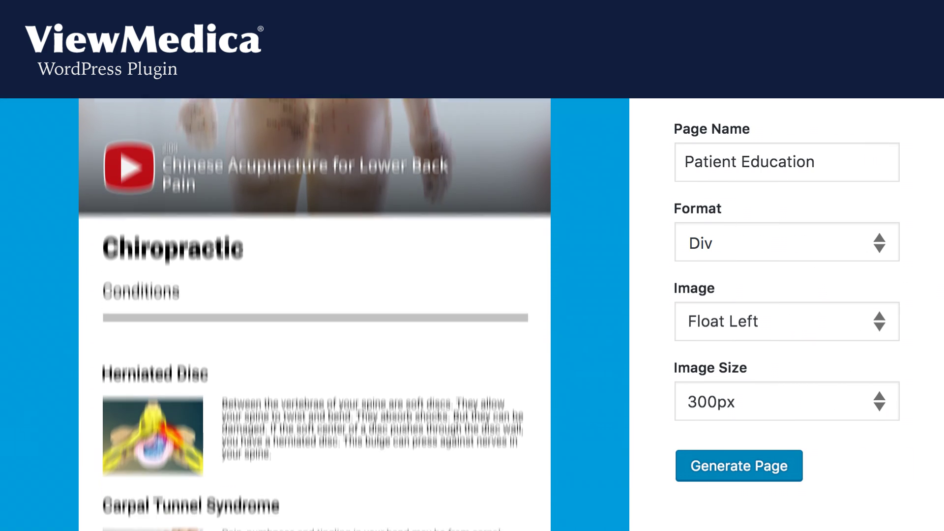
left_click(786, 321)
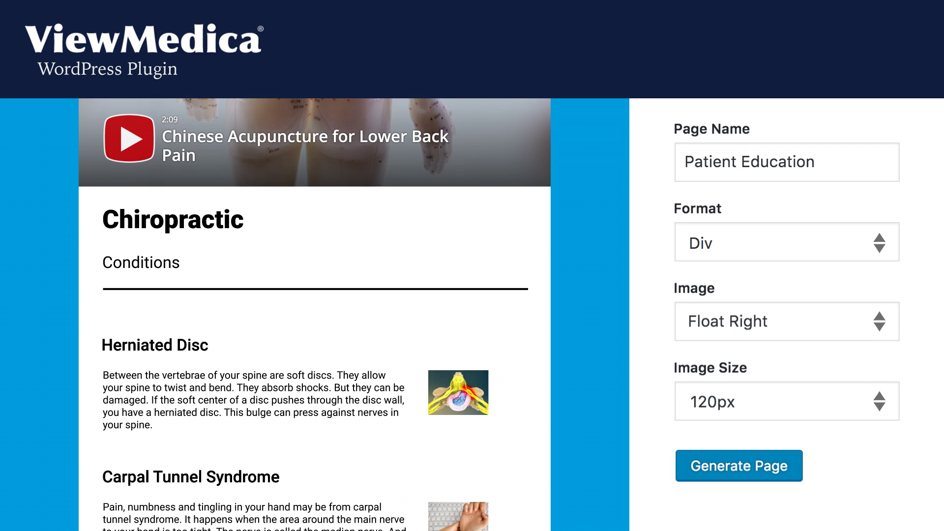
left_click(785, 320)
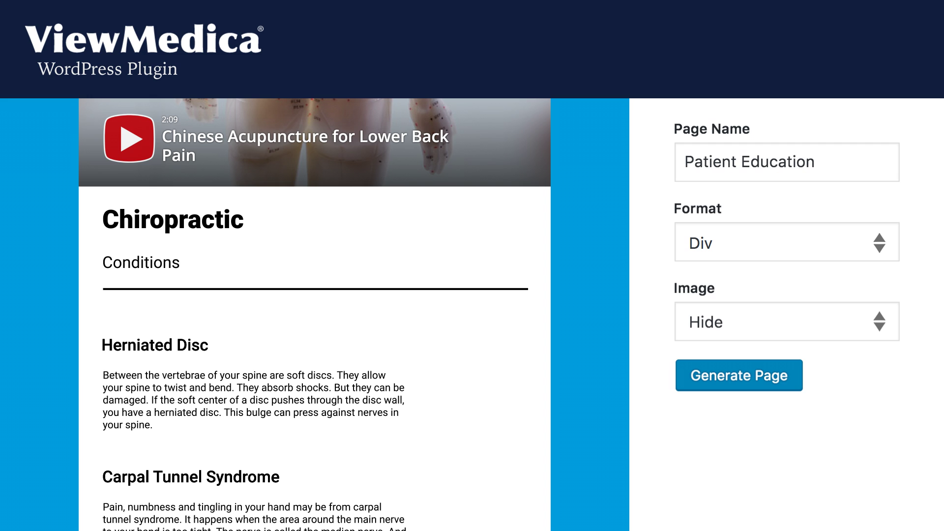
left_click(786, 242)
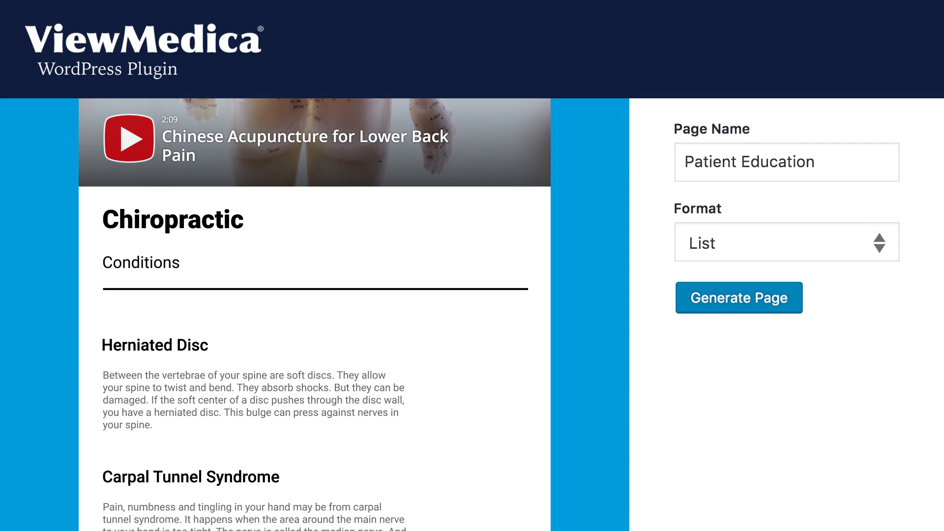
left_click(737, 297)
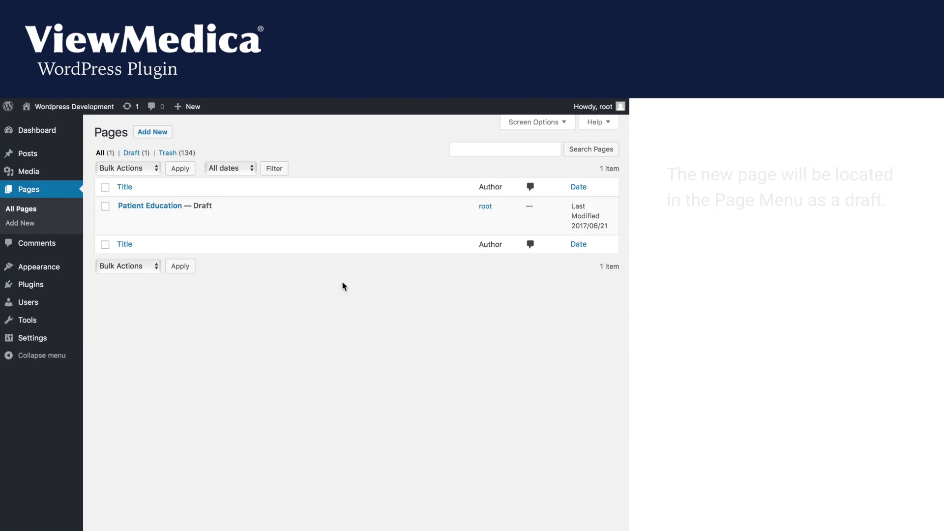
mouse_move(173, 210)
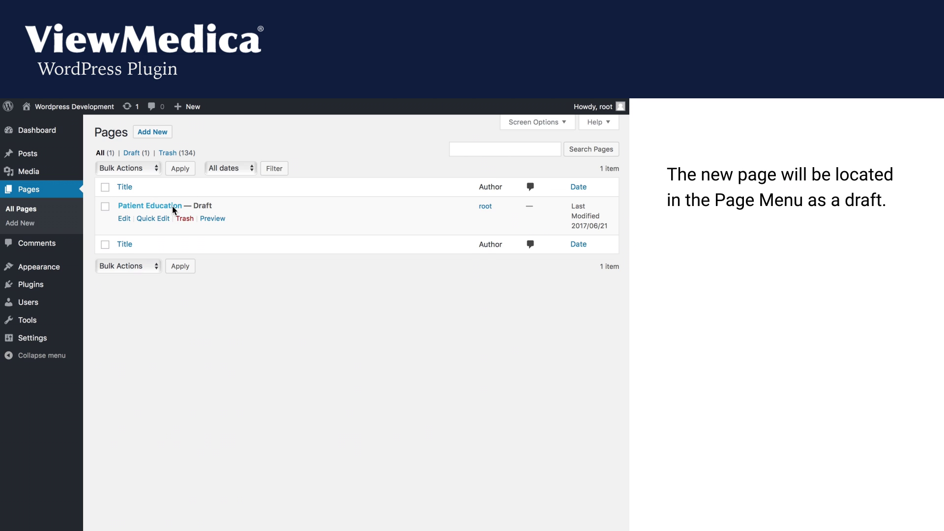
- Load the Patient Education draft in the editor and preview it
left_click(150, 205)
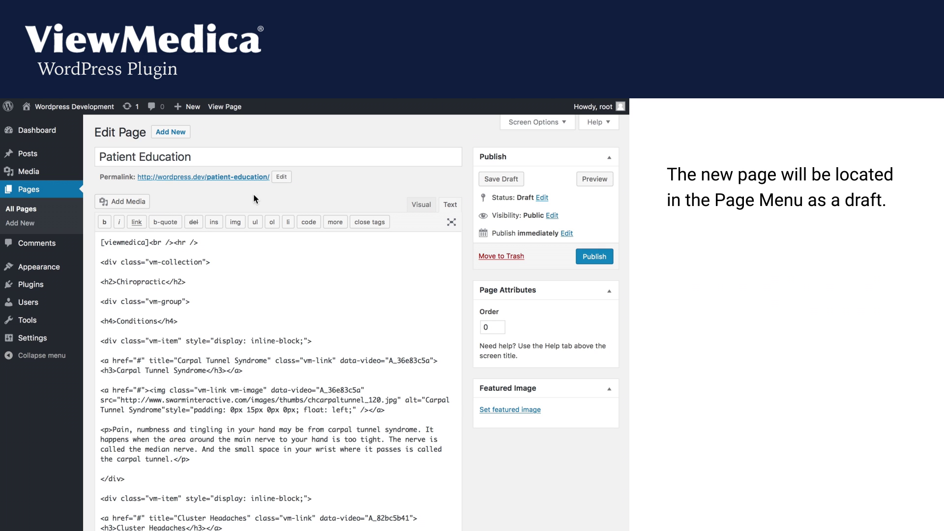
left_click(421, 204)
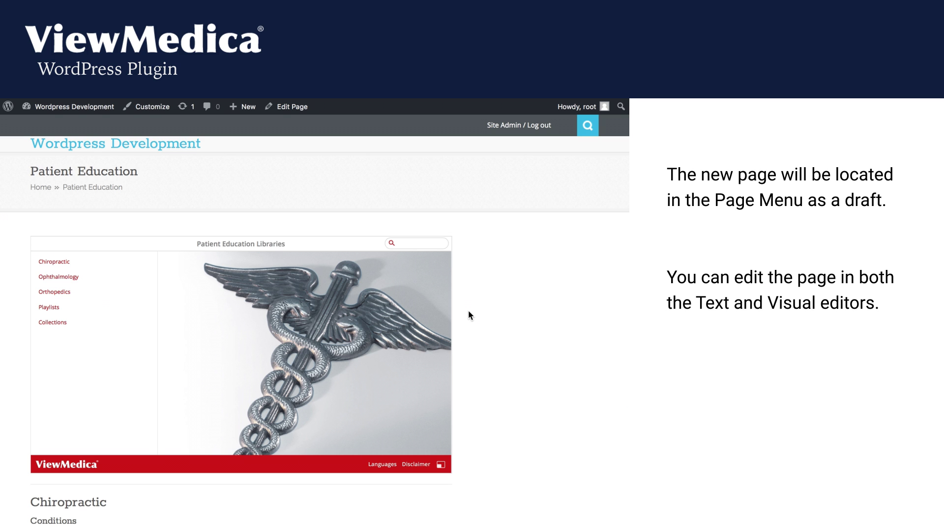
- Scroll the previewed page and choose the Carpal Tunnel Syndrome condition
scroll("down", 3)
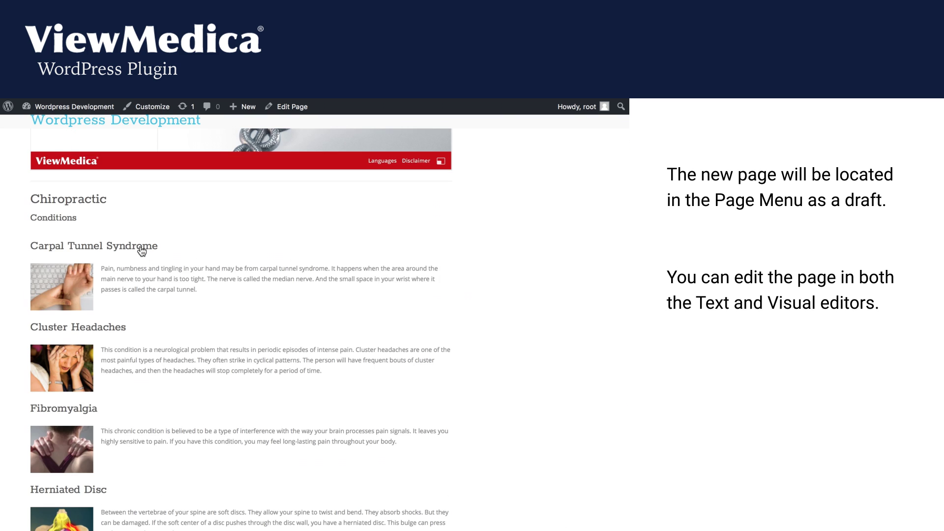
left_click(93, 245)
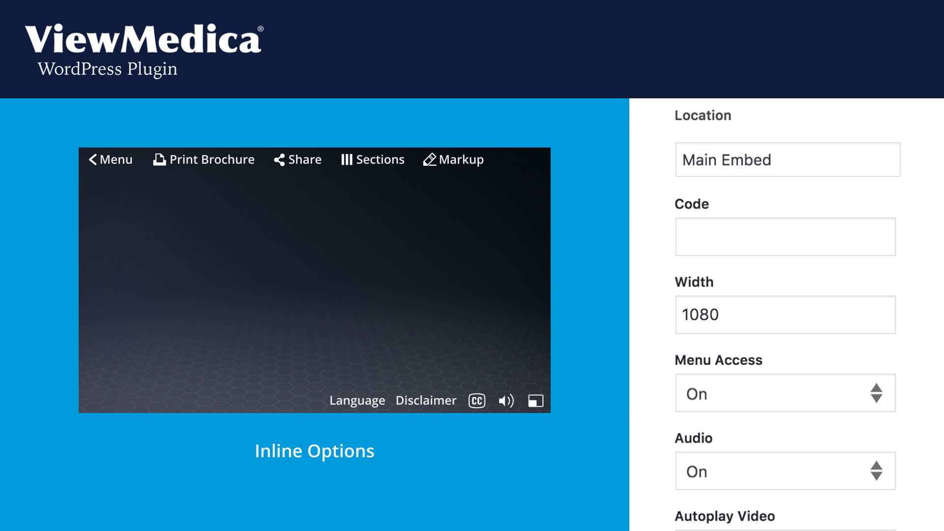
- Set shortcode code A_8696b763, width 1080, audio off and subtitles on
type("A_8696b763")
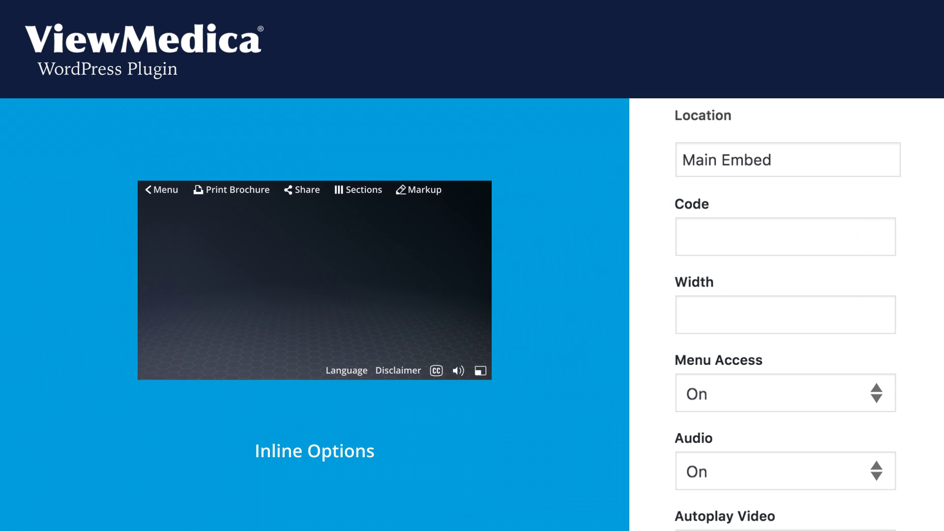
type("1080")
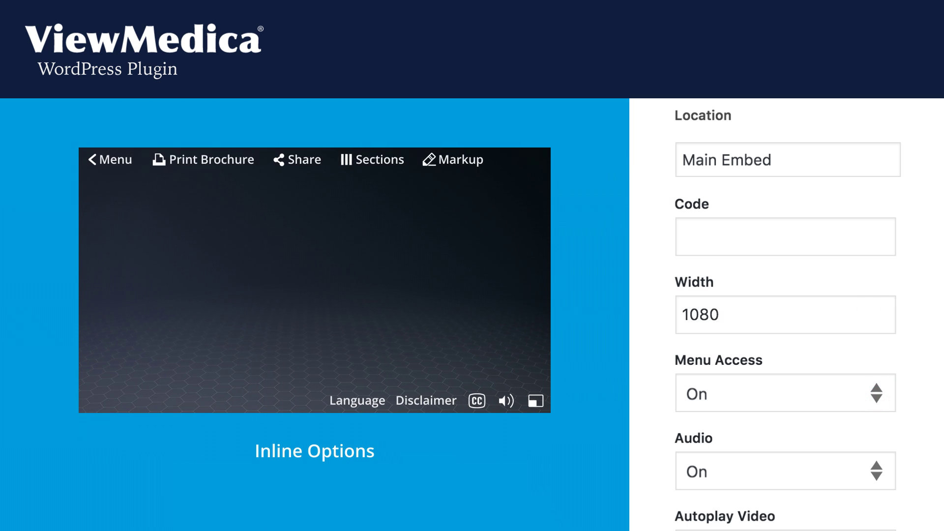
left_click(784, 471)
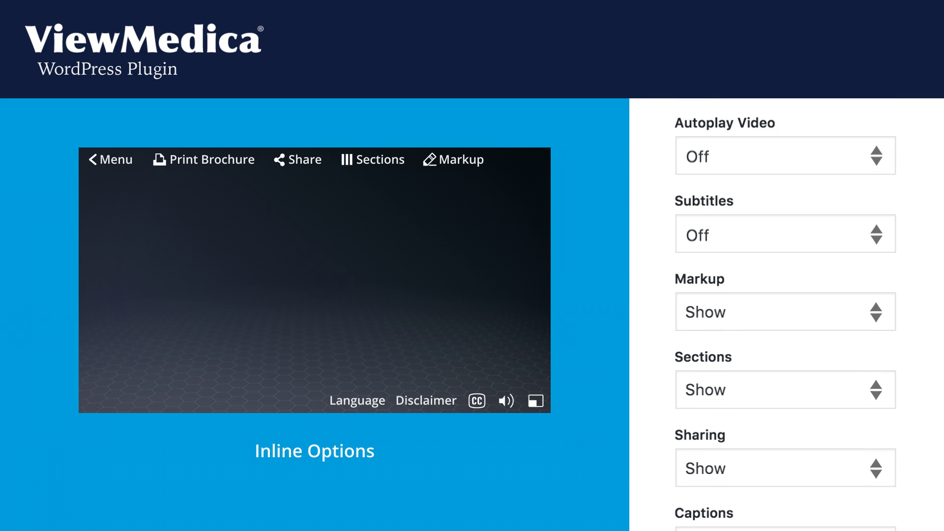
left_click(876, 234)
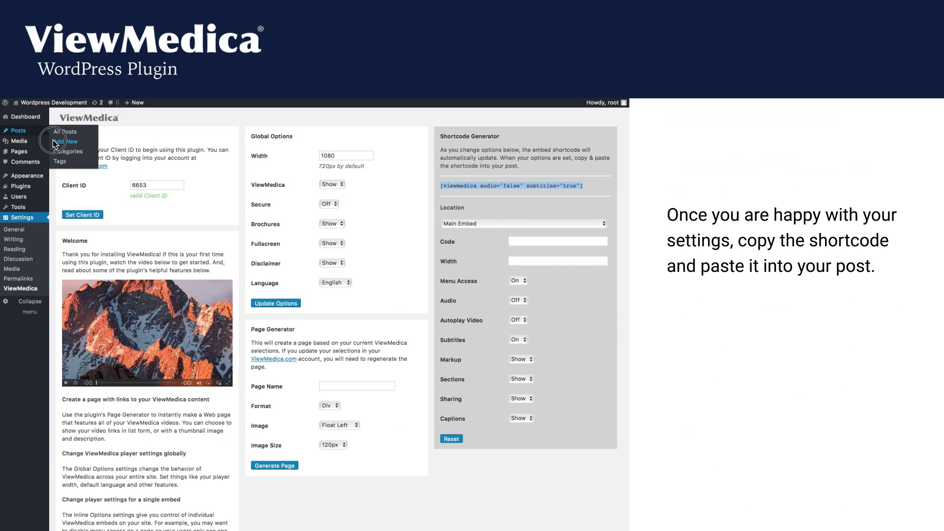
- Create a new post containing [viewmedica audio="false" subtitles="true"] and bring up its ViewMedica options
left_click(68, 142)
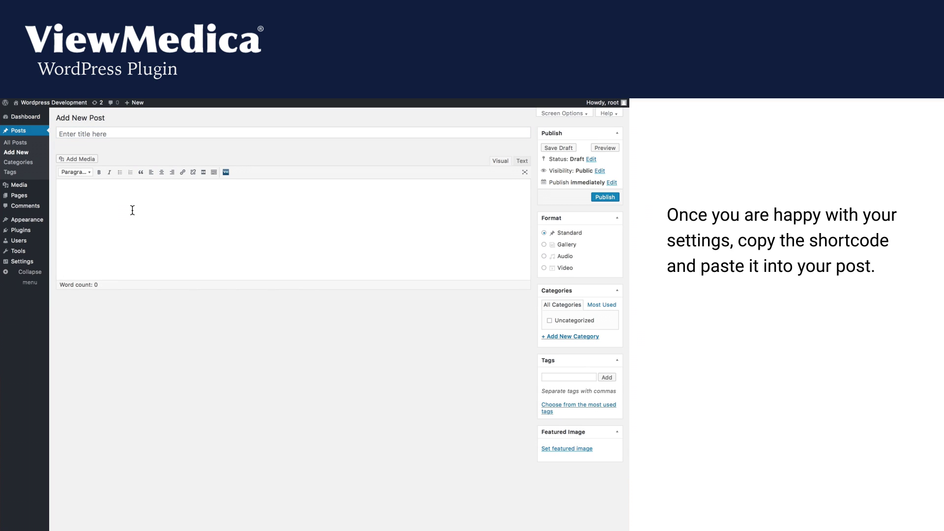
type("[viewmedica audio=\"false\" subtitles=\"true\"]")
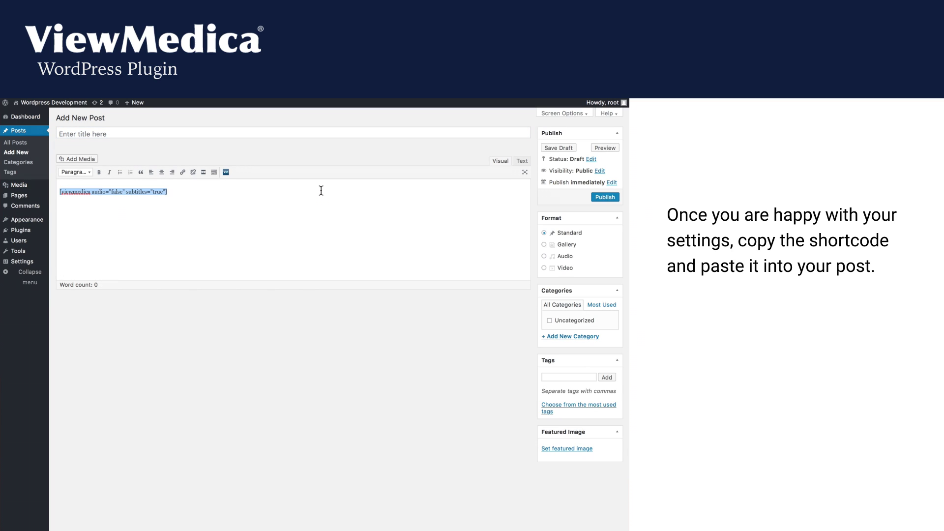
left_click(213, 172)
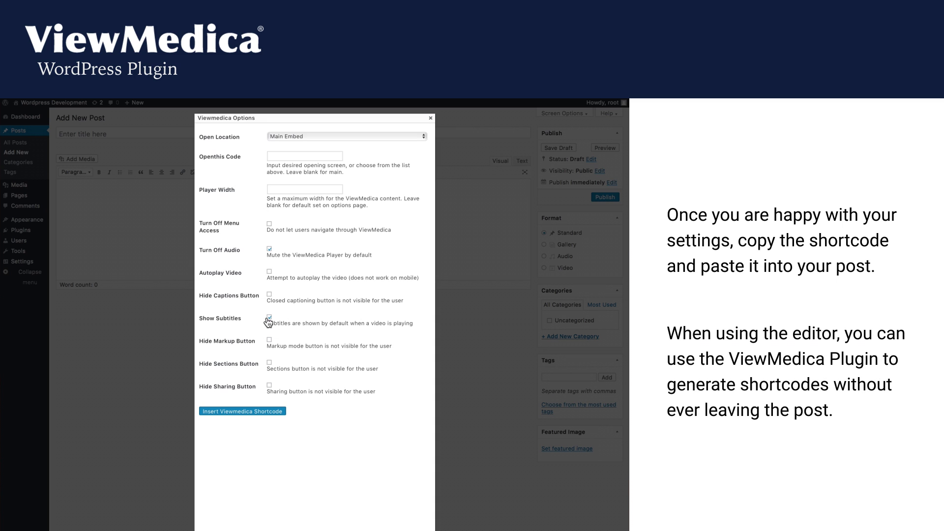
- Insert the regenerated viewmedica shortcode with audio false and subtitles off into the post
left_click(242, 411)
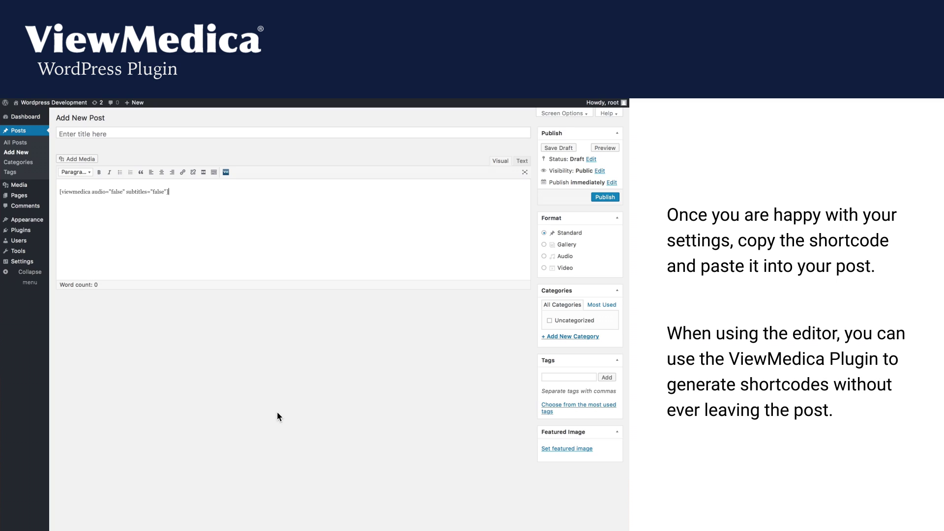